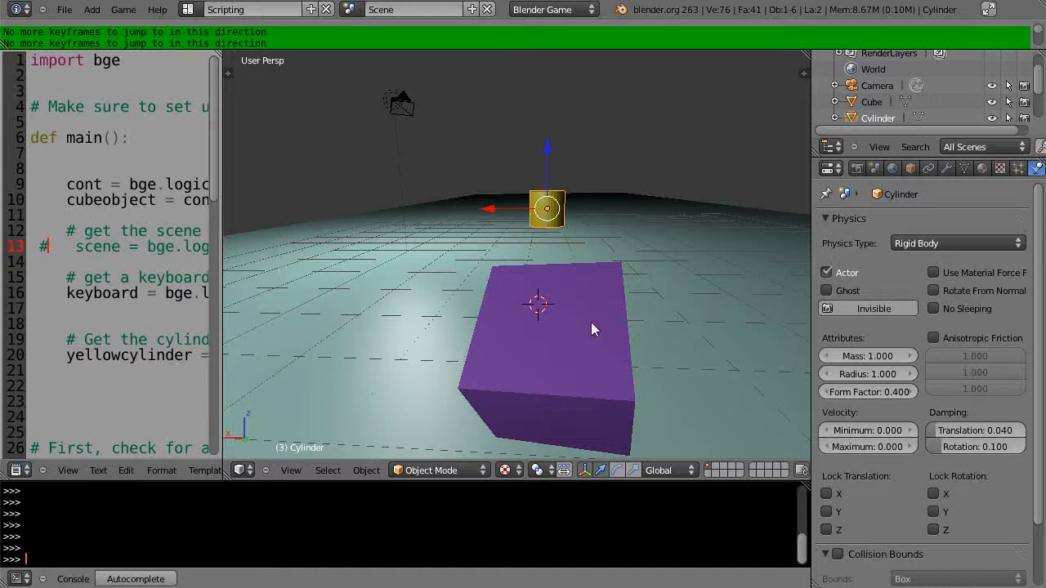
{"action": "mouse_move", "coordinate": [581, 213]}
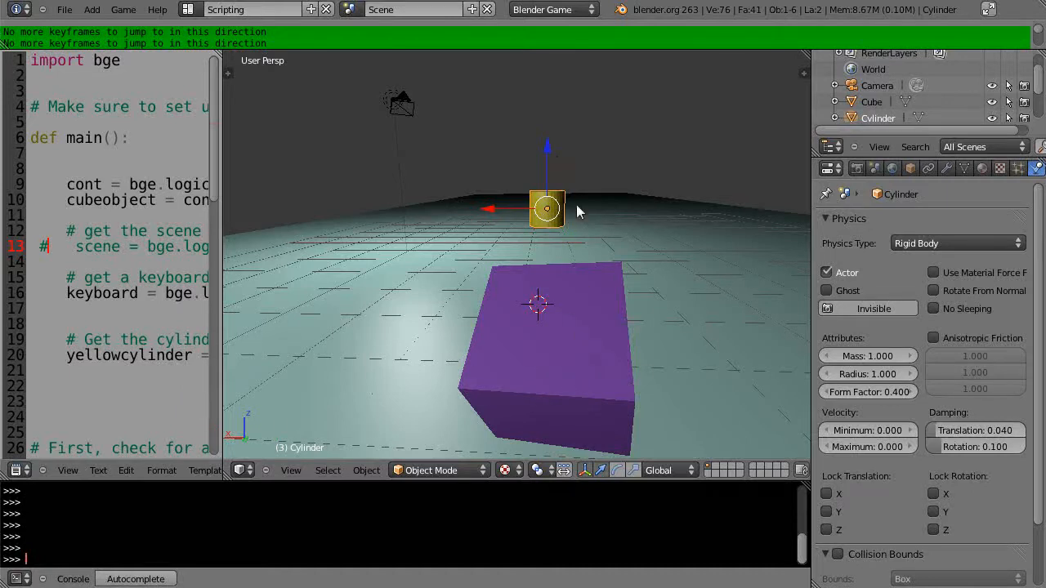
{"action": "mouse_move", "coordinate": [602, 341]}
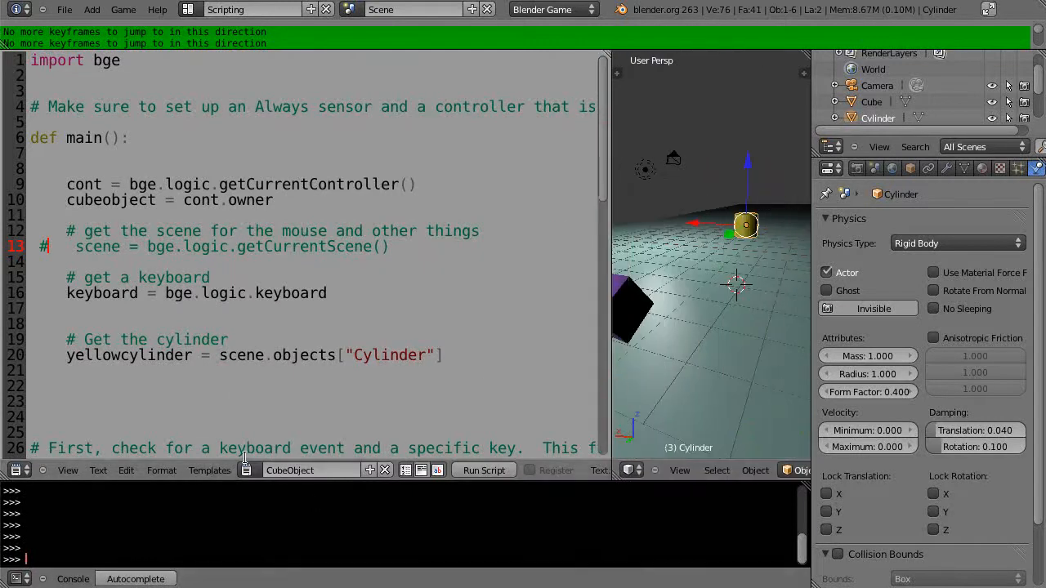
{"action": "left_click", "coordinate": [245, 471]}
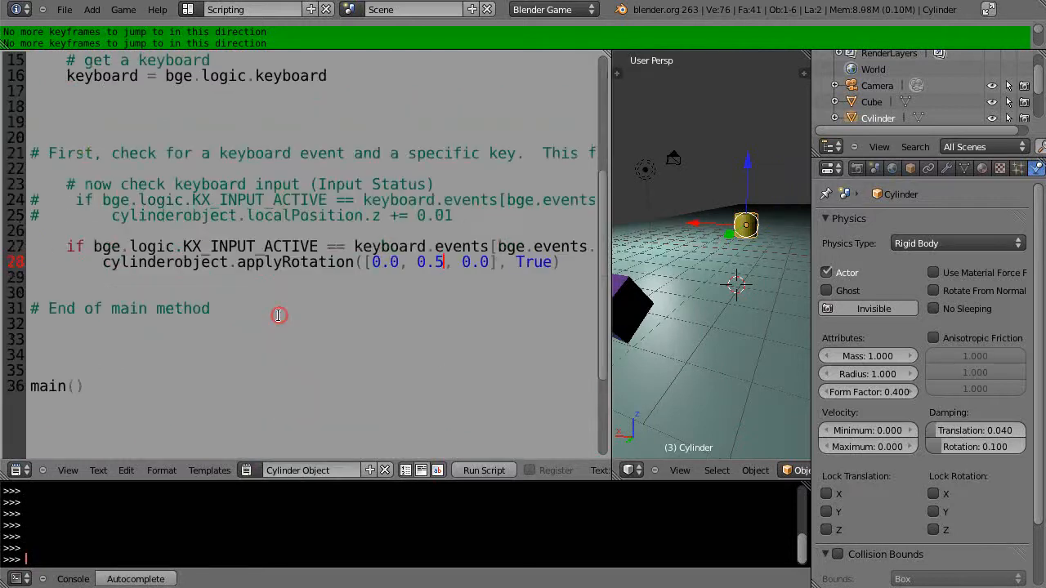
{"action": "scroll", "scroll_direction": "down", "scroll_amount": 3}
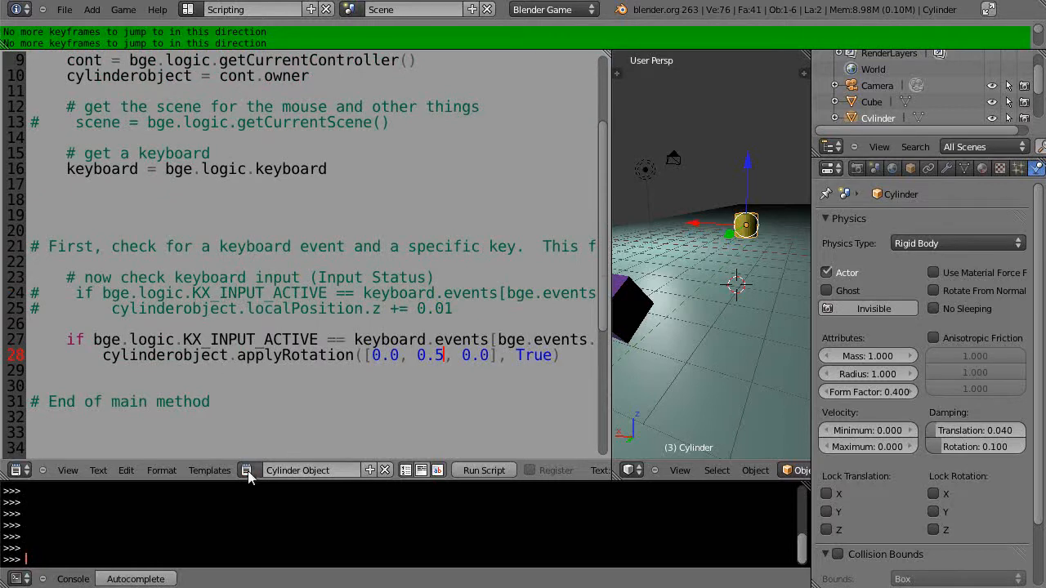
{"action": "left_click", "coordinate": [248, 470]}
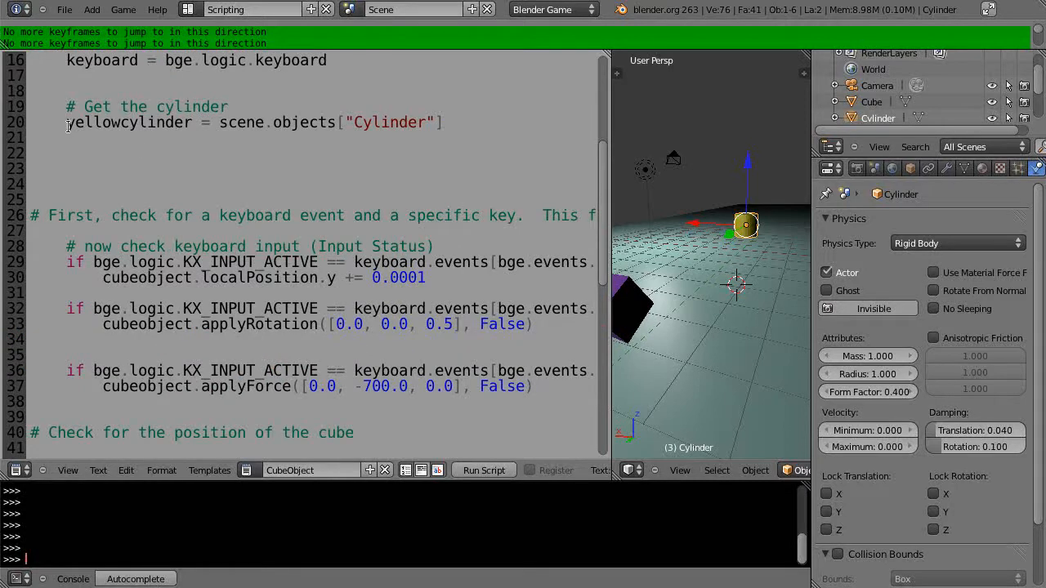
{"action": "left_click", "coordinate": [193, 121]}
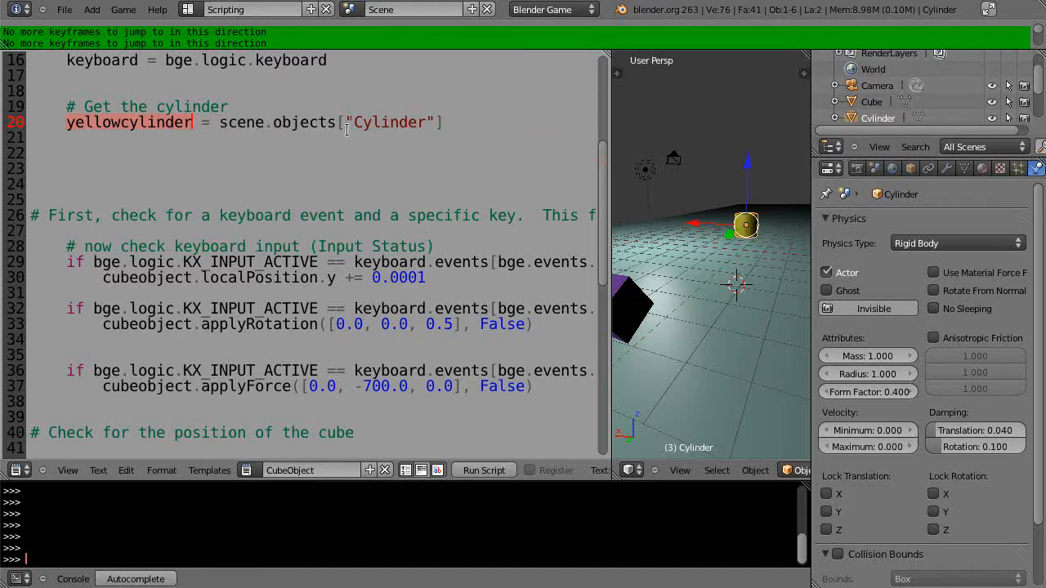
{"action": "mouse_move", "coordinate": [444, 139]}
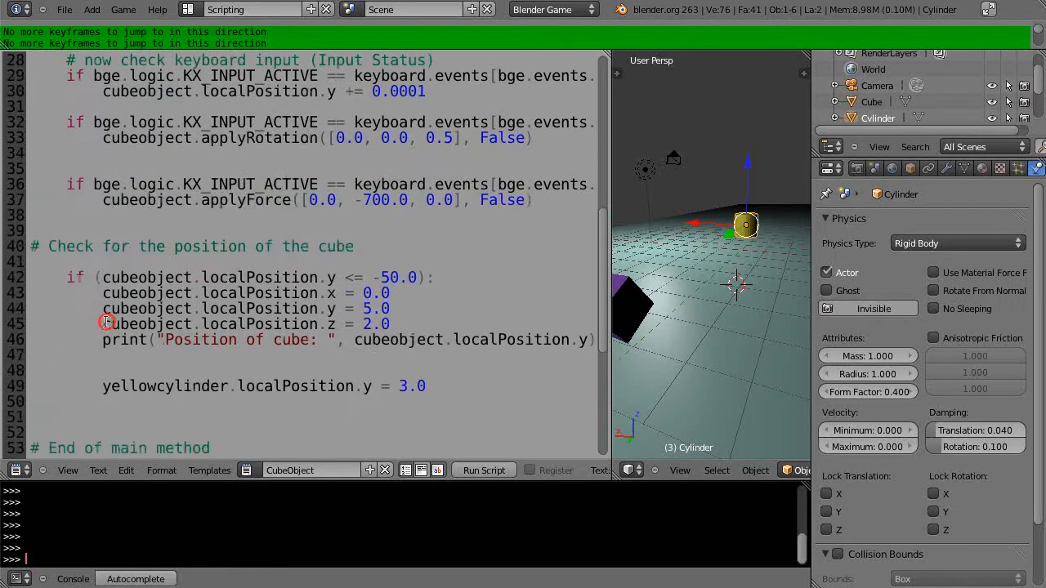
{"action": "double_click", "coordinate": [123, 324]}
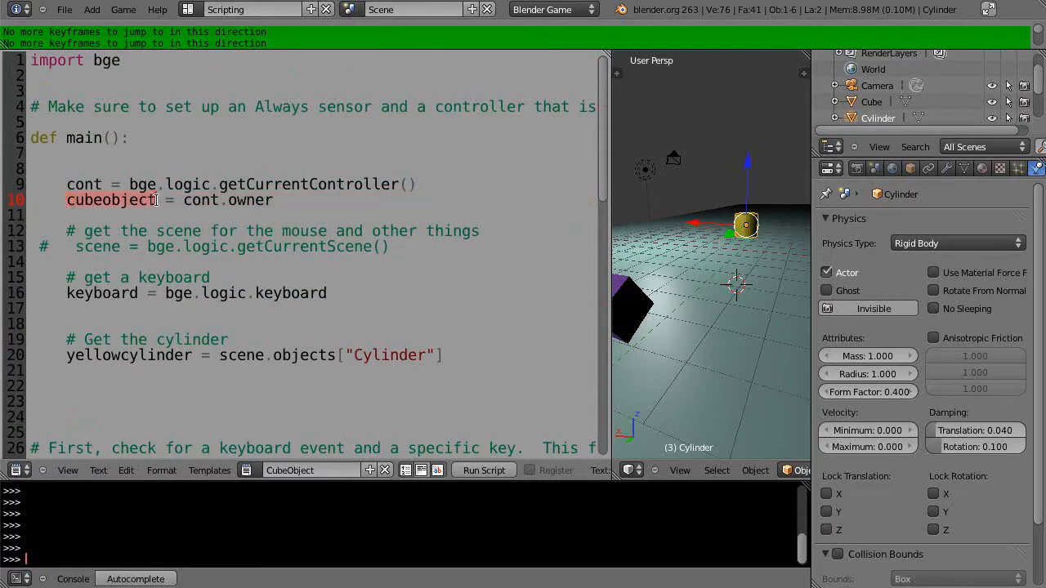
{"action": "scroll", "scroll_direction": "down", "scroll_amount": 3}
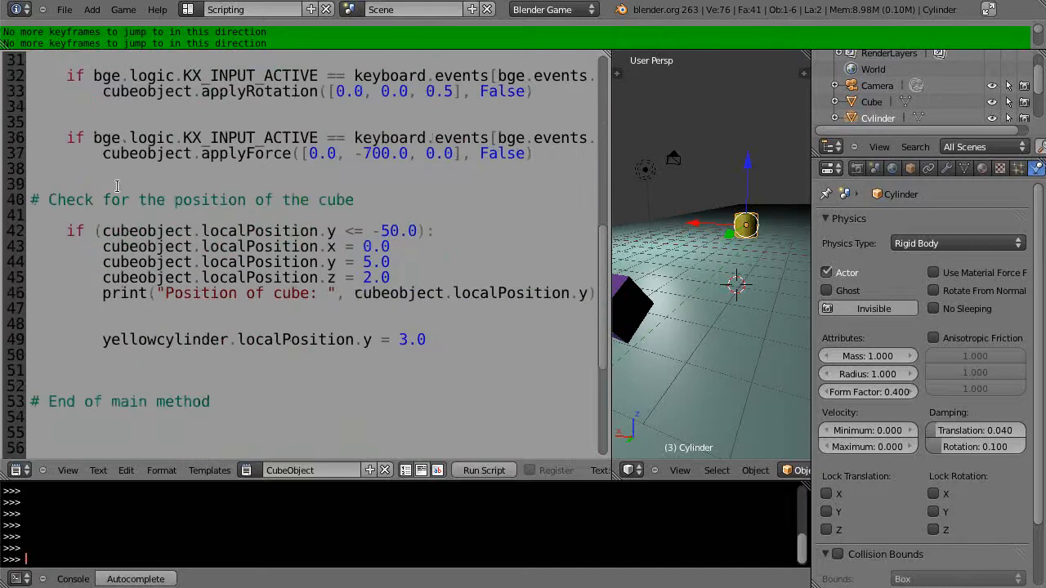
{"action": "mouse_move", "coordinate": [645, 307]}
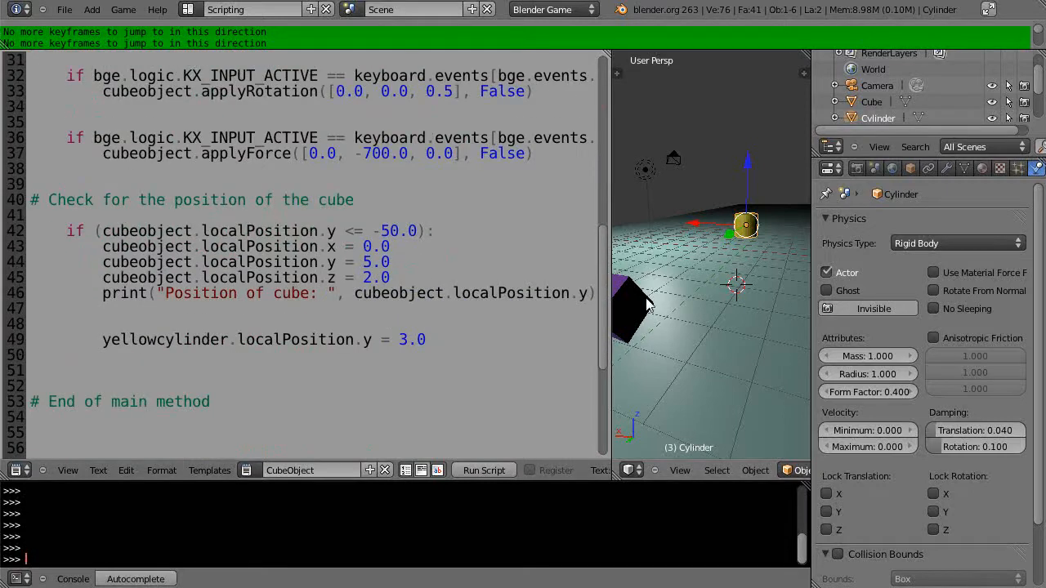
{"action": "mouse_move", "coordinate": [638, 310]}
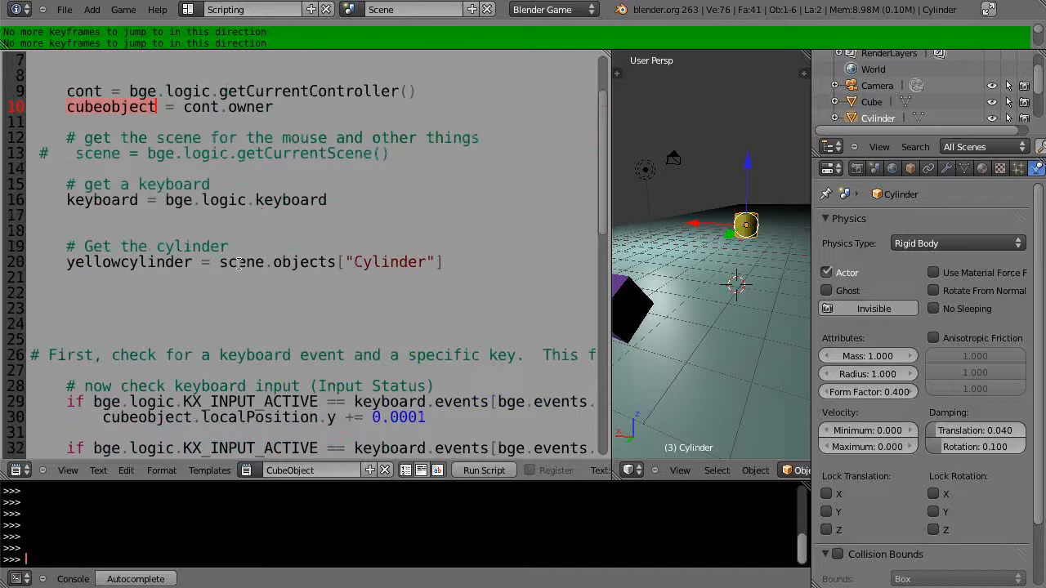
Step: Uncomment line 13 so scene = bge.logic.getCurrentScene() runs in the cube script
{"action": "left_click", "coordinate": [449, 261]}
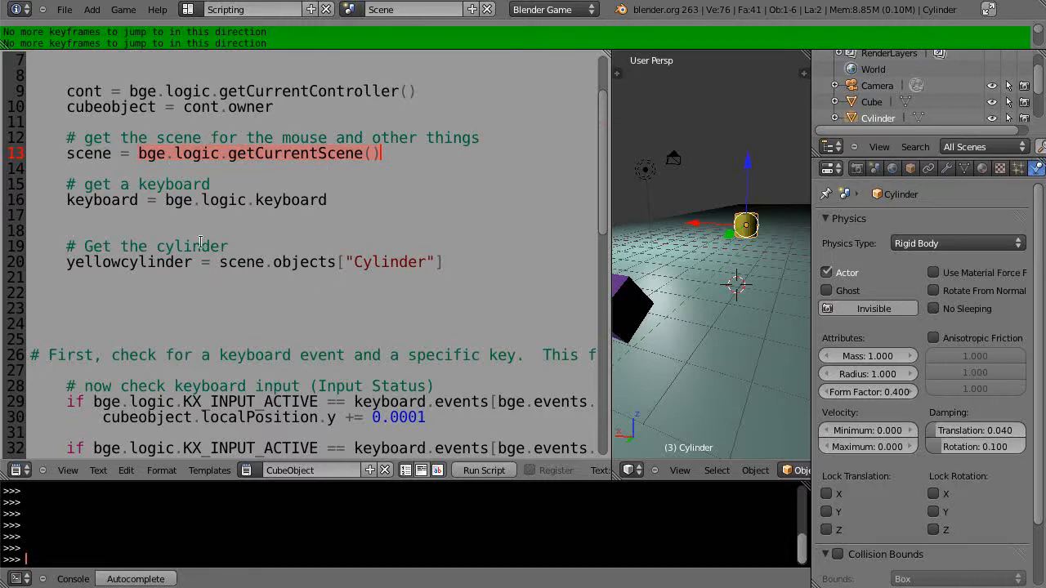
{"action": "mouse_move", "coordinate": [683, 348]}
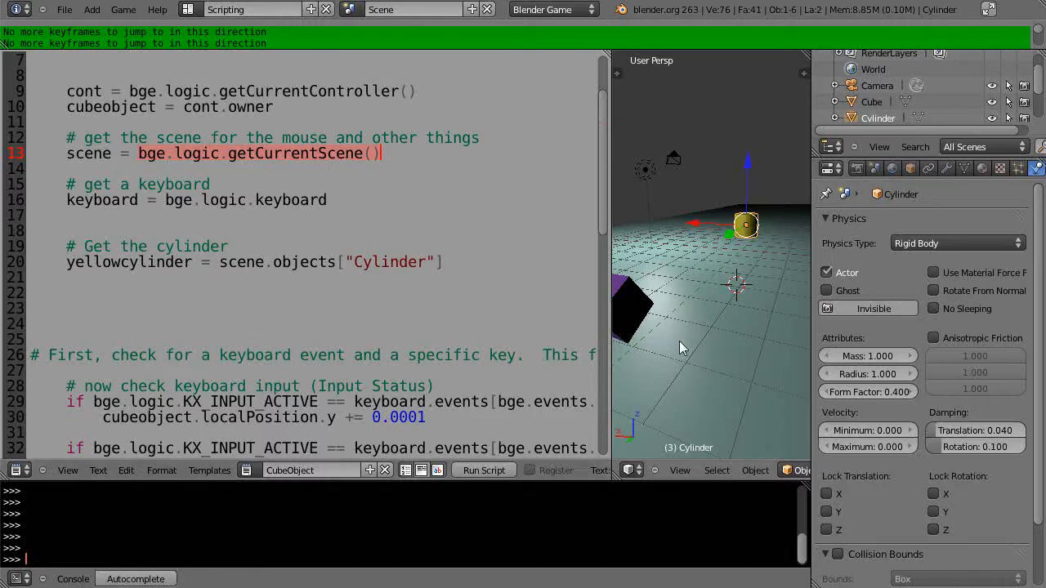
{"action": "scroll", "scroll_direction": "down", "scroll_amount": 3}
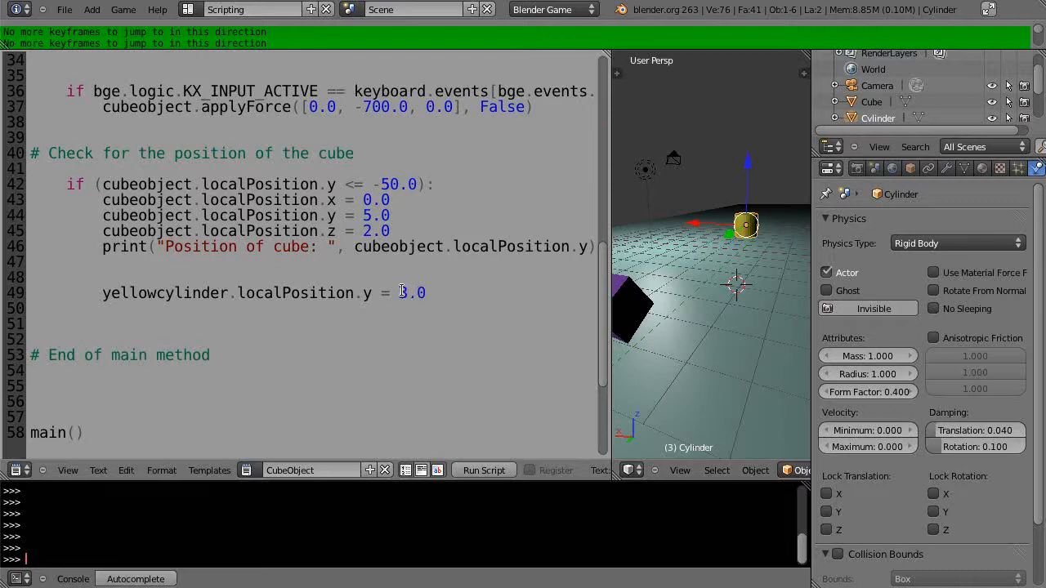
Step: Change the yellow cylinder's localPosition.y value to -3.0 and select that line
{"action": "left_click", "coordinate": [402, 293]}
{"action": "type", "text": "-"}
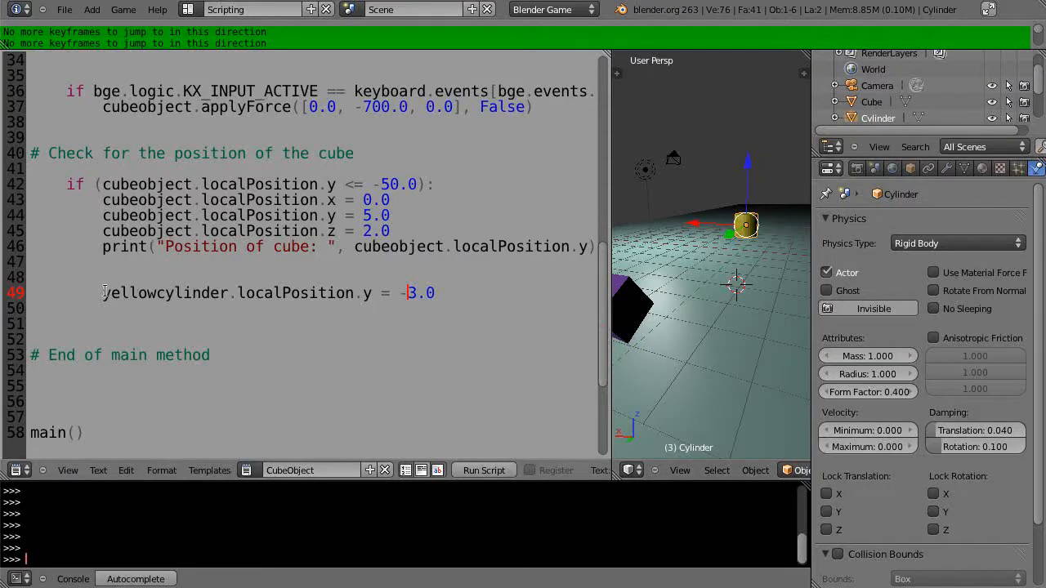
{"action": "triple_click", "coordinate": [246, 292]}
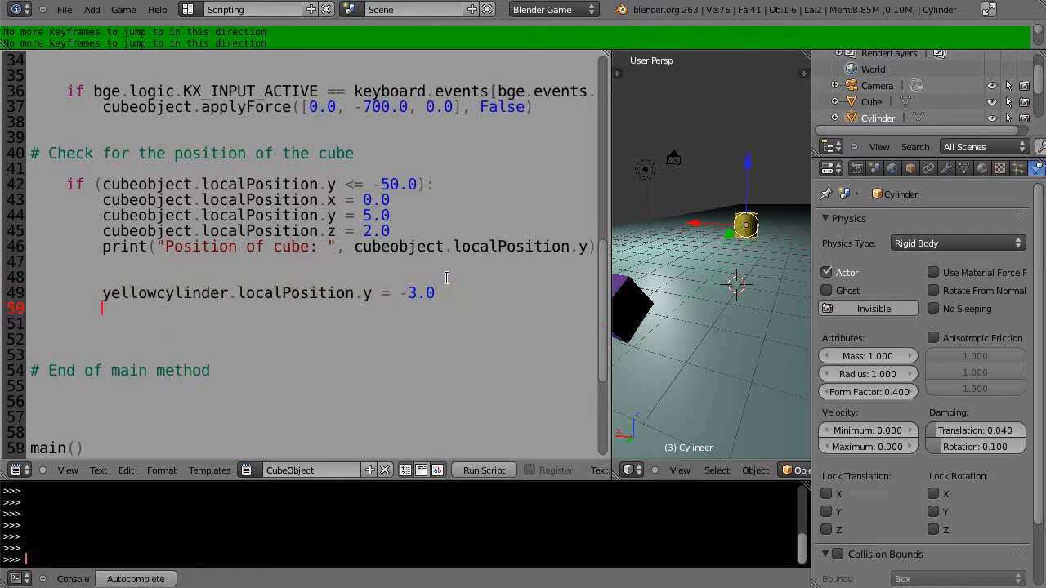
Step: Add lines setting yellowcylinder.localPosition.y = -3.0 and localPosition.x = -3.0
{"action": "type", "text": "yellowcylinder.localPosition.y = -3.0"}
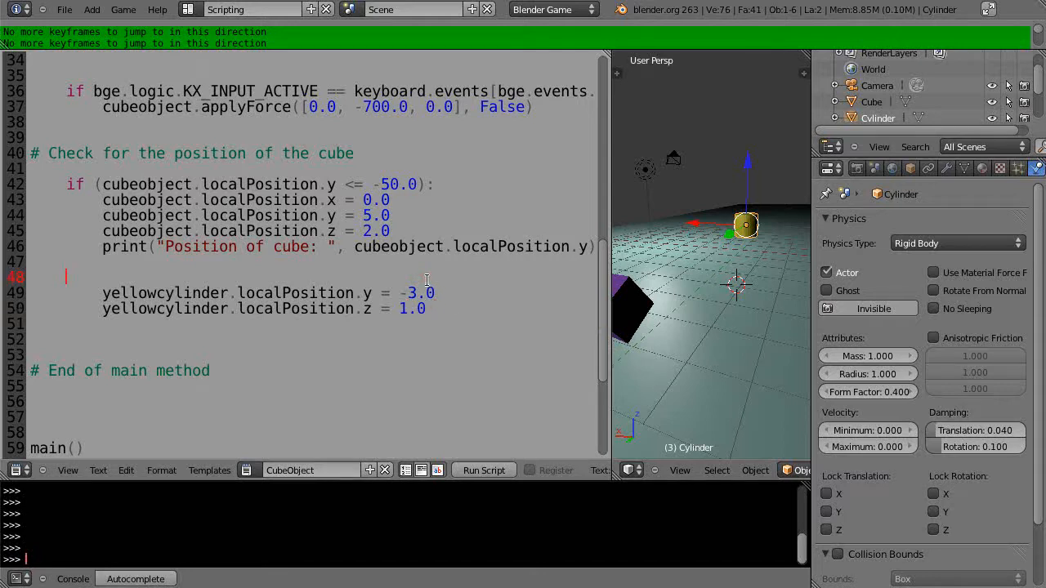
{"action": "type", "text": "yellowcylinder.localPosition.x = -3.0"}
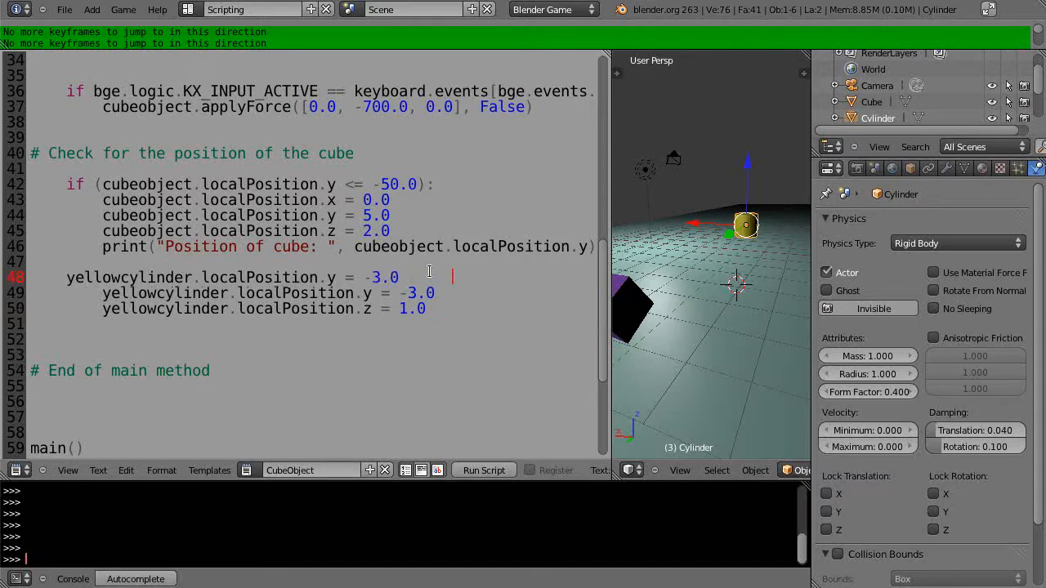